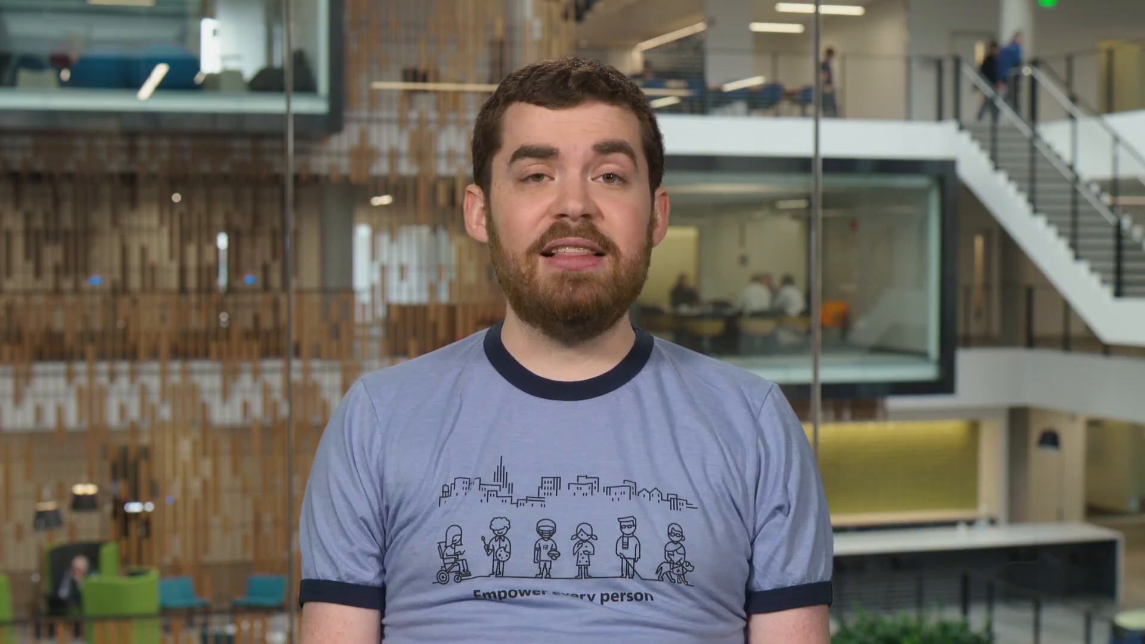
key("ctrl")
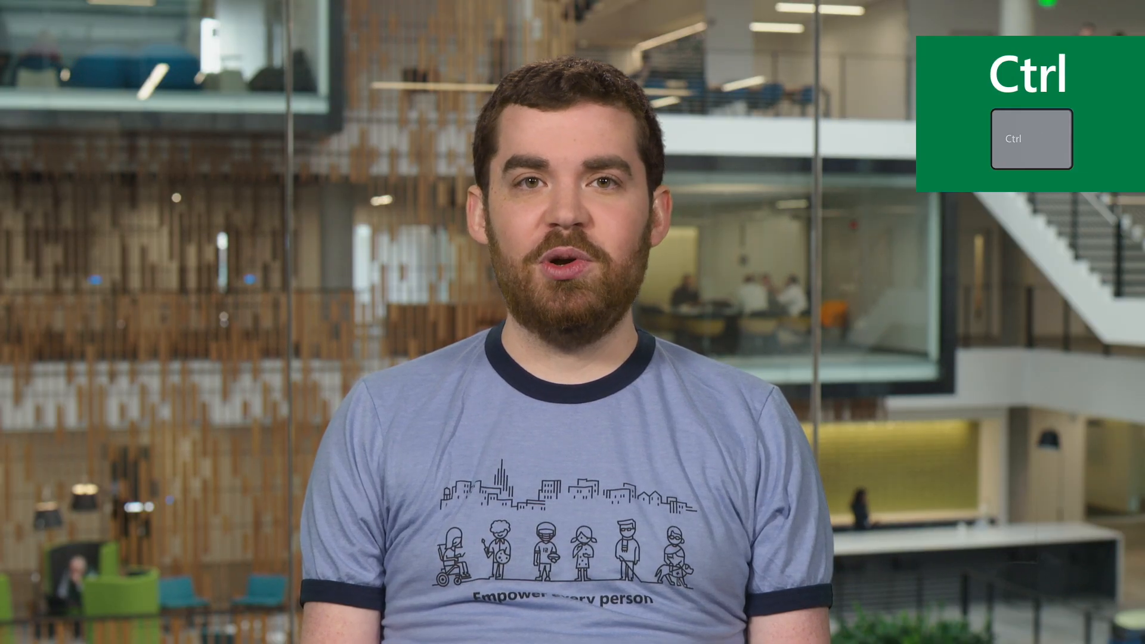